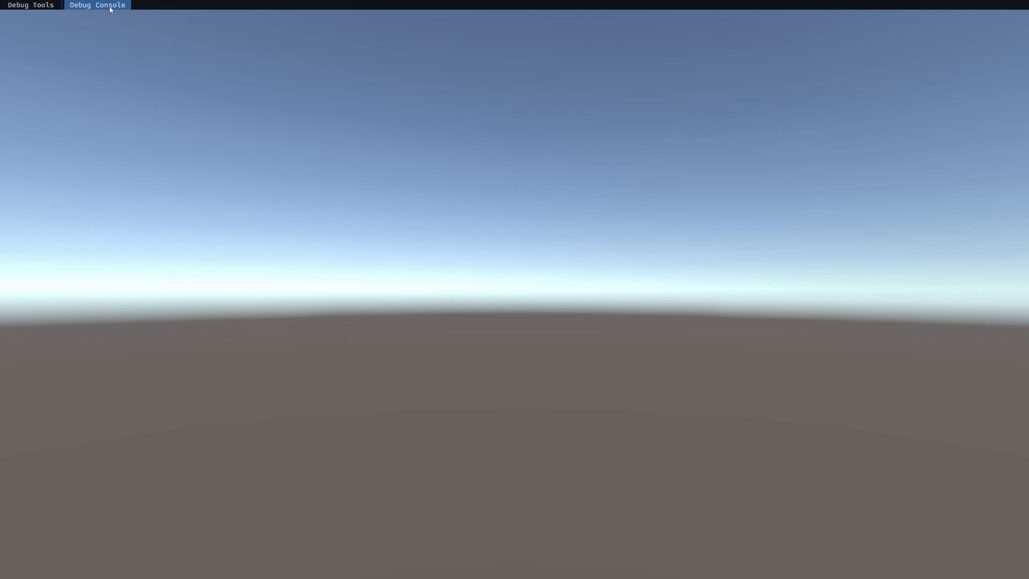
Step: Add a cube via the debug console and send it the spin and move commands
click(97, 5)
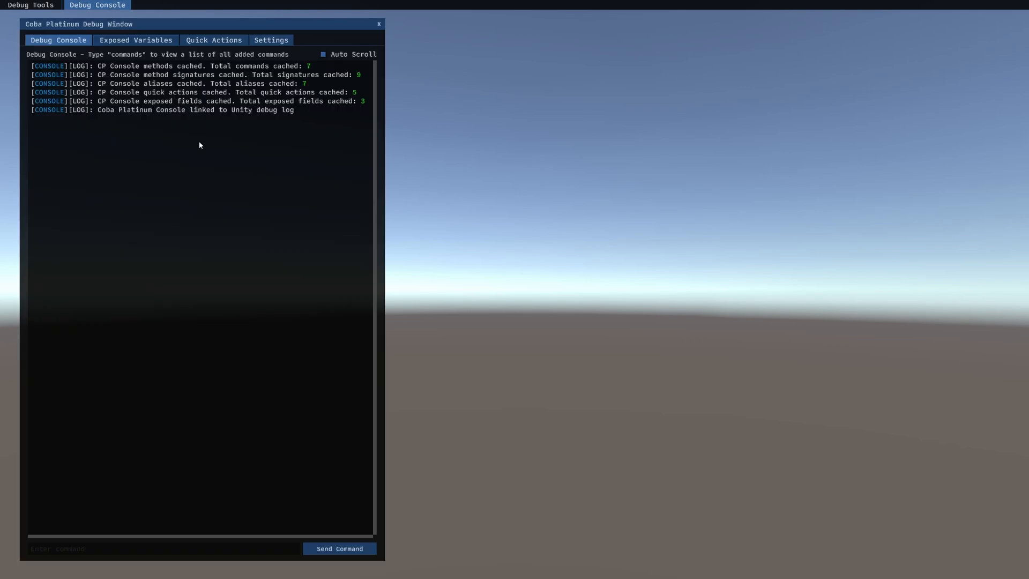
mouse_move(212, 549)
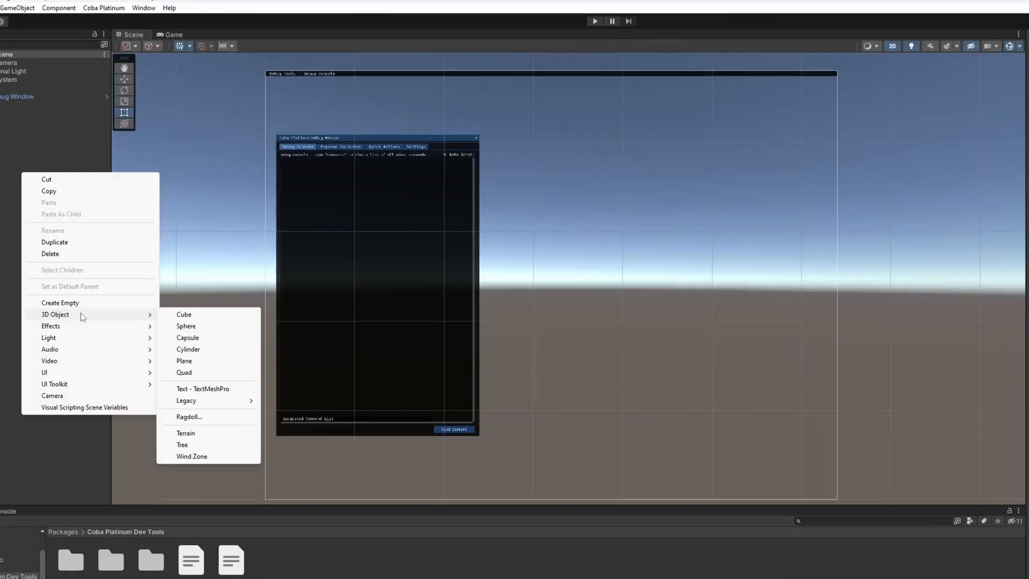
click(183, 314)
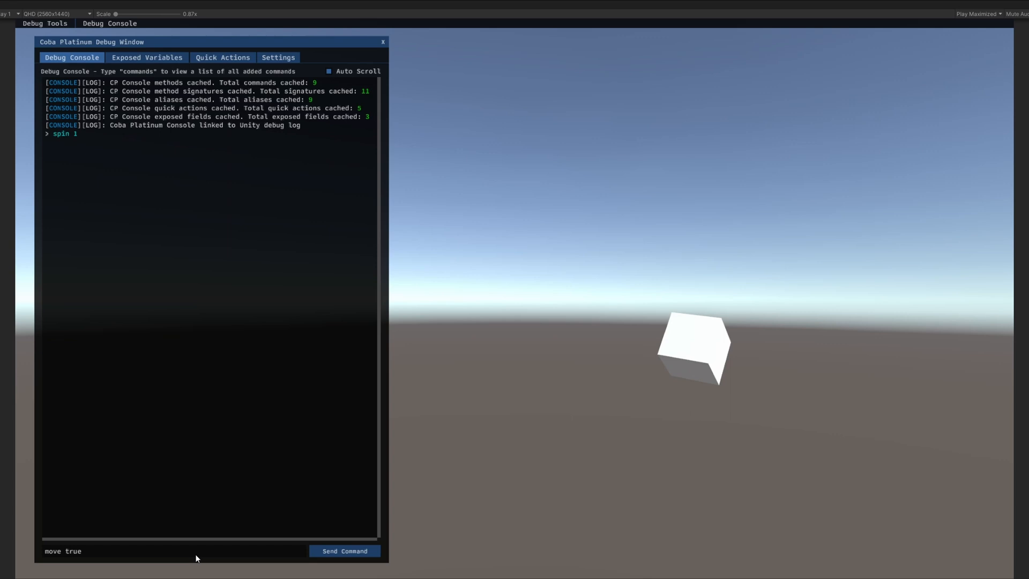
click(344, 551)
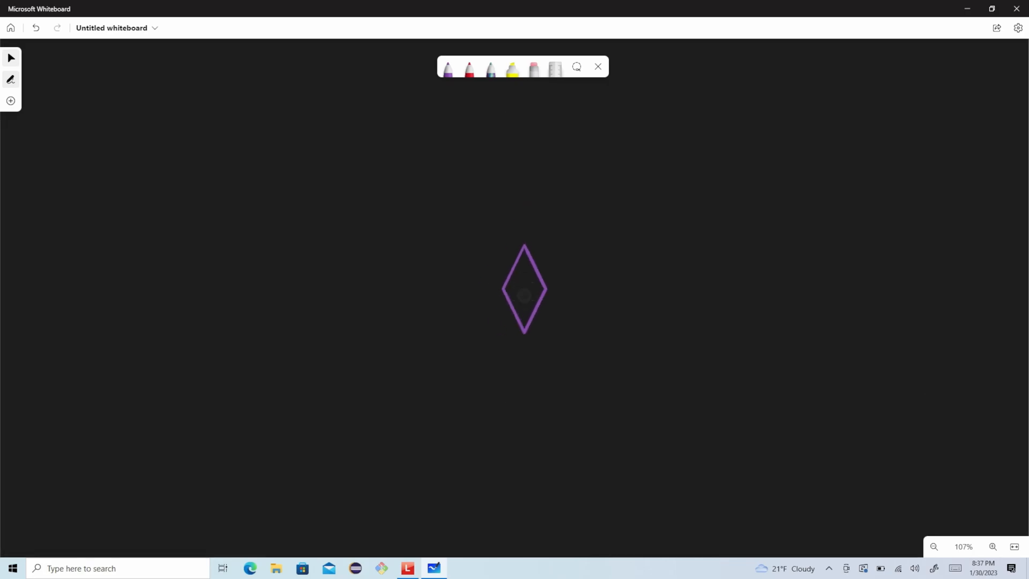
Step: Draw a purple diamond outline with the pen on the blank board
click(1019, 28)
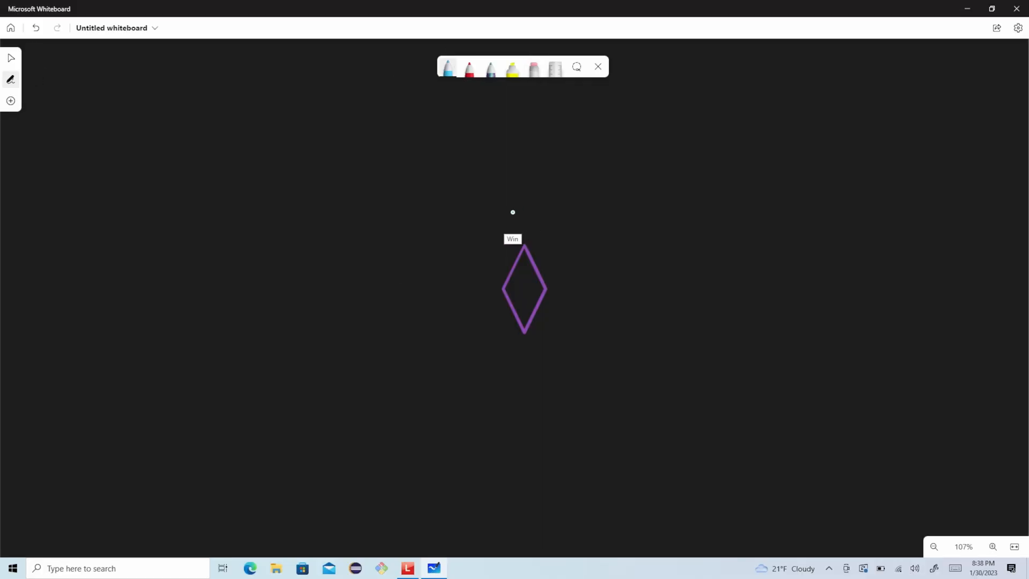
click(524, 288)
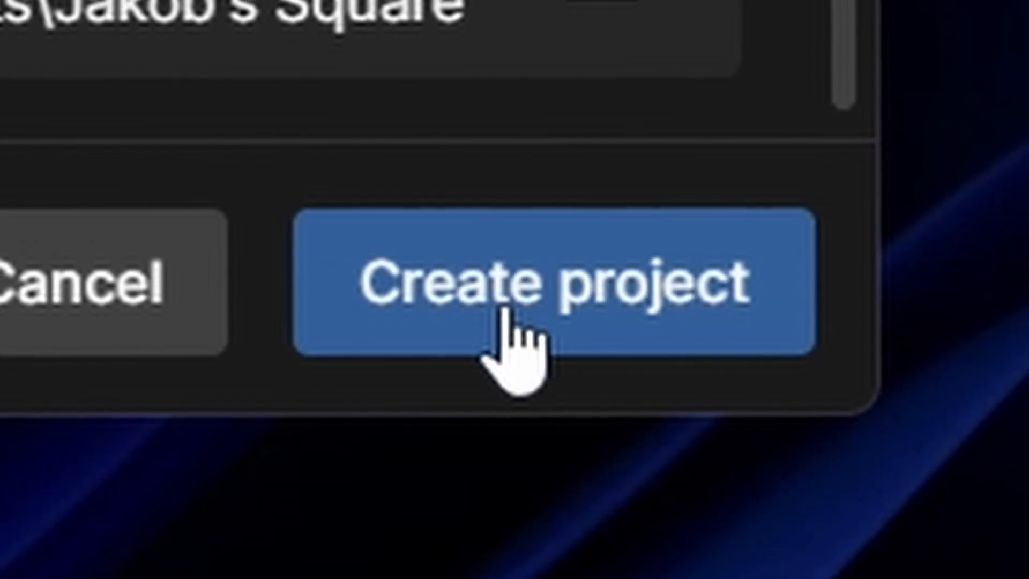
Step: Create the project and confirm the URP material upgrade with OK
click(525, 296)
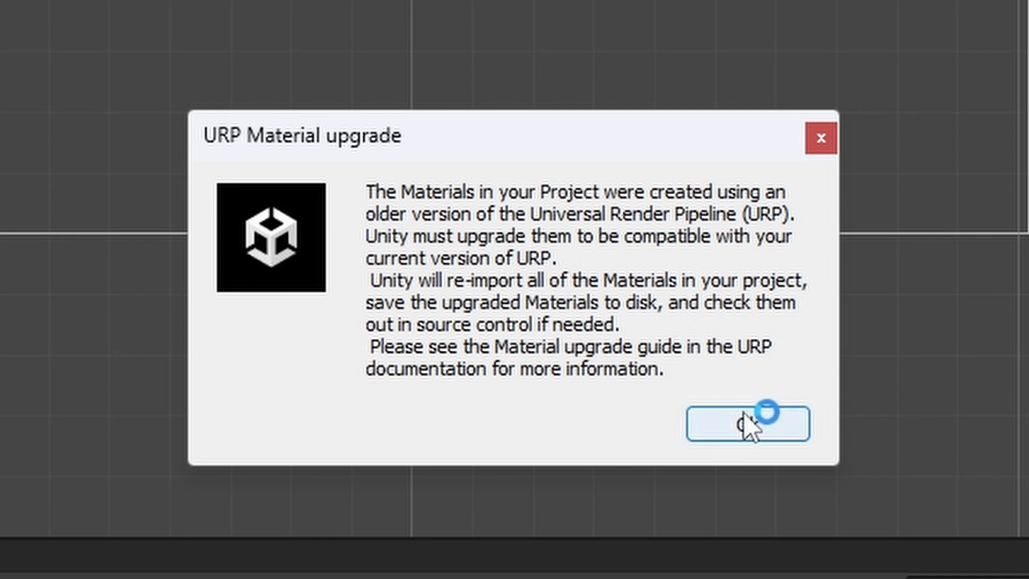
click(746, 424)
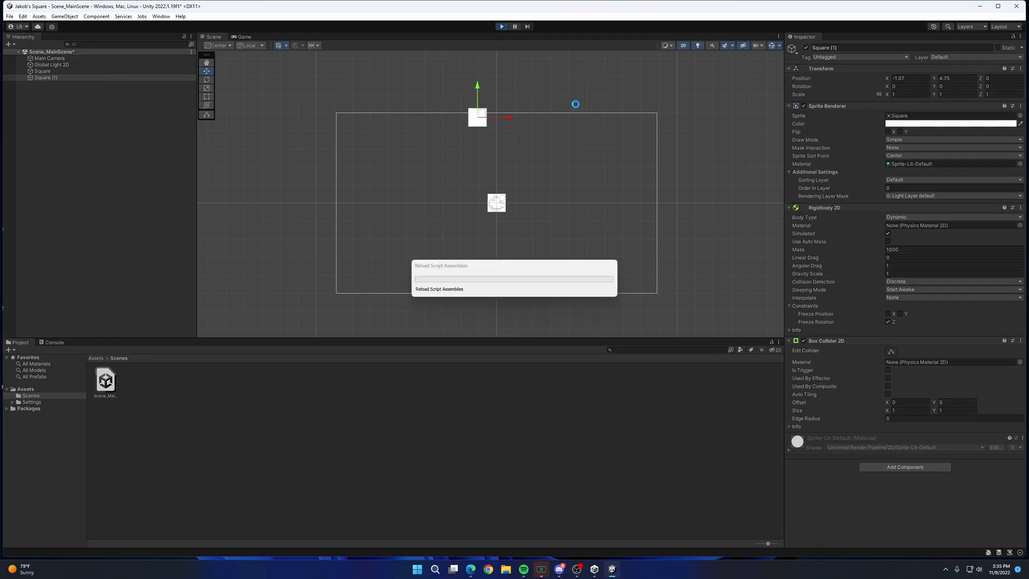
Step: Toggle Play mode to watch the duplicated square fall under Rigidbody 2D physics
click(501, 25)
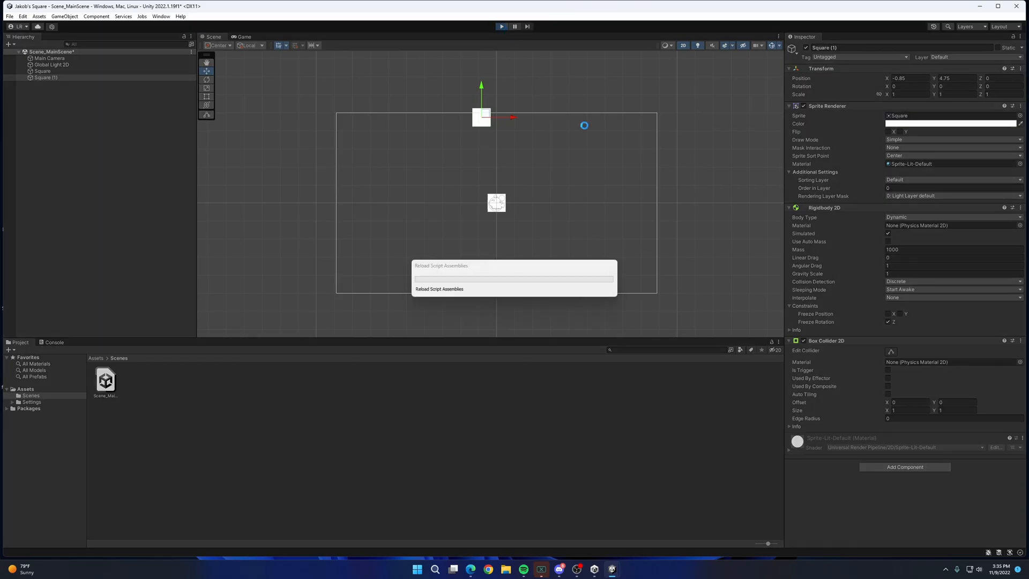
click(501, 26)
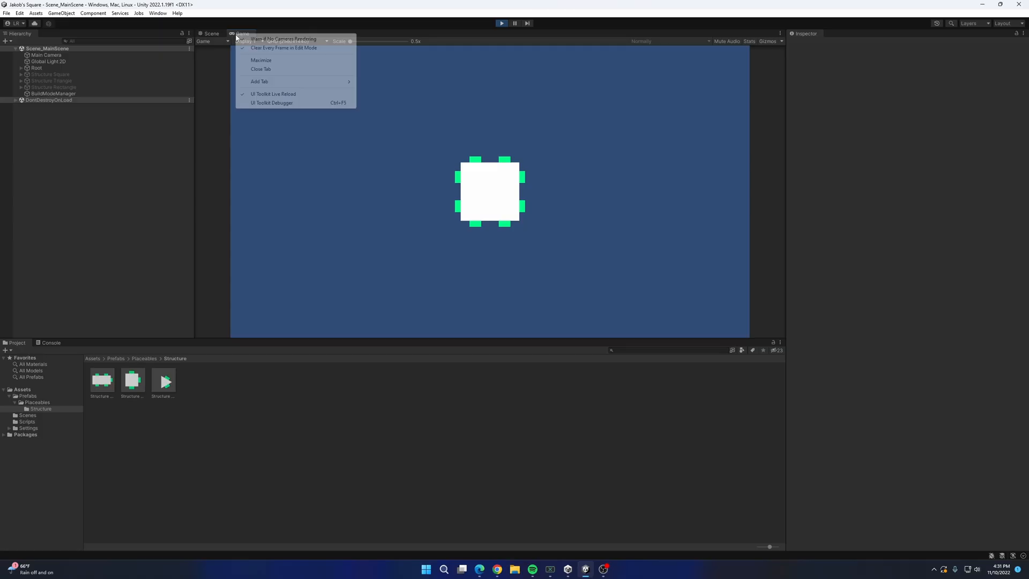
Step: Place a part on a snap point from the store menu and review the Part Data list
click(260, 60)
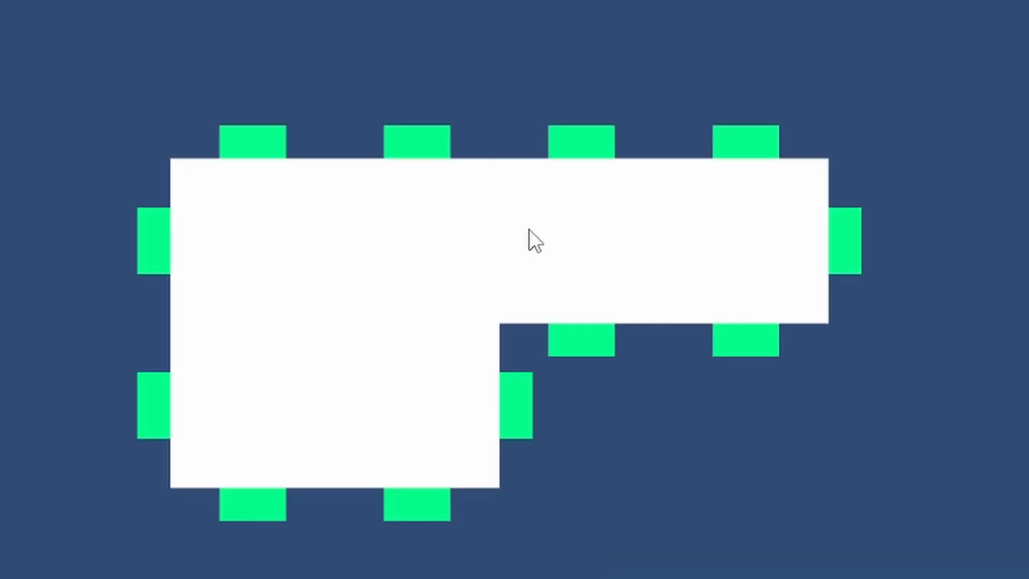
mouse_move(547, 45)
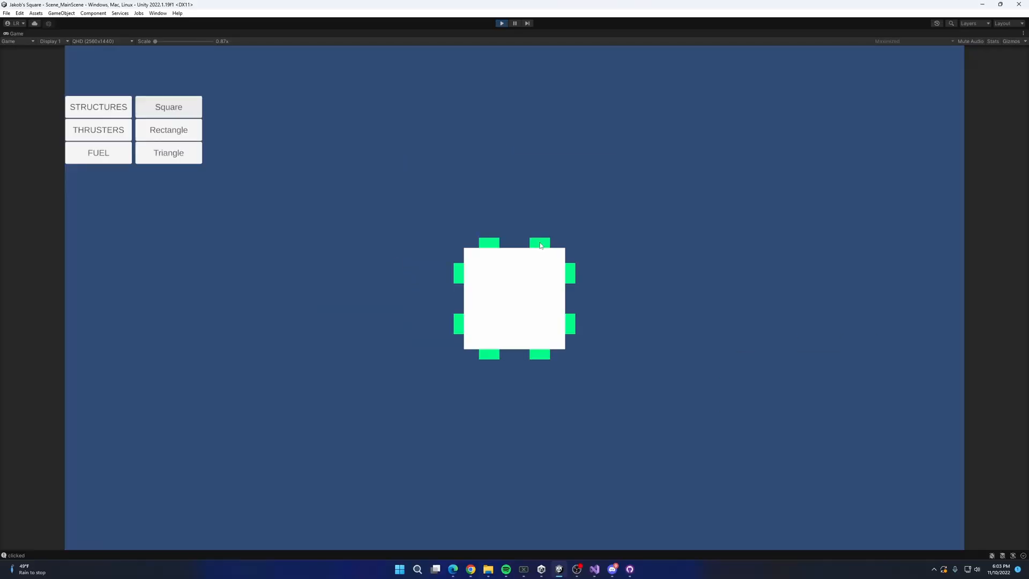
click(168, 129)
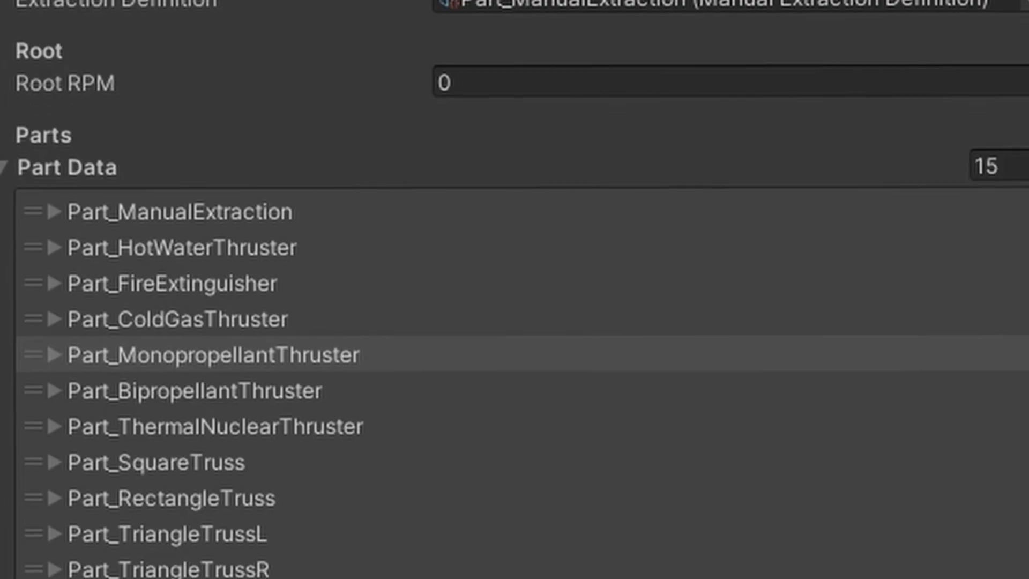
scroll(down, 3)
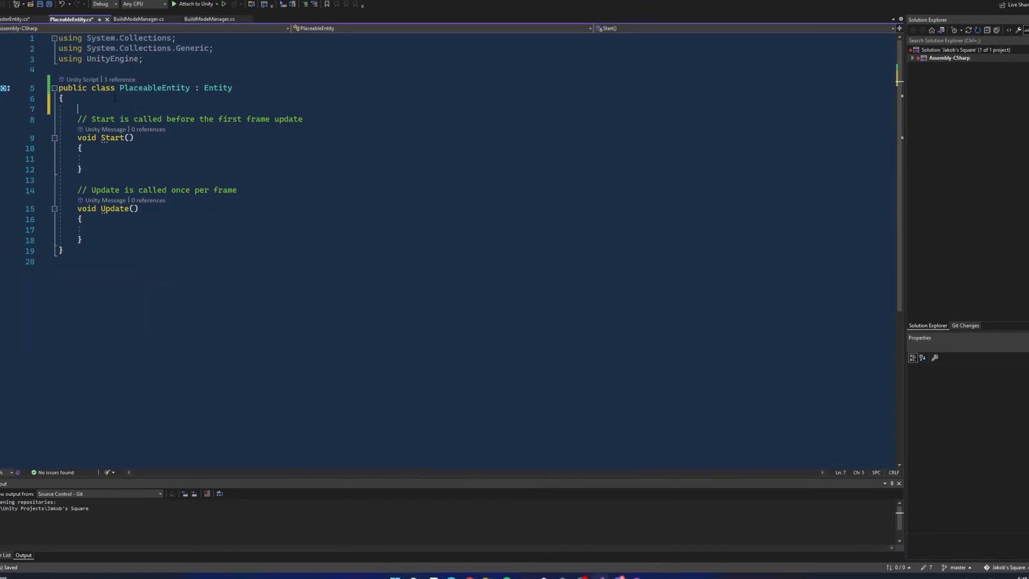
Step: Add a serialized rootObject field and pass hitSPC.transform into the placedObject Instantiate call
text([SerializeField] private GameObject rootObject;)
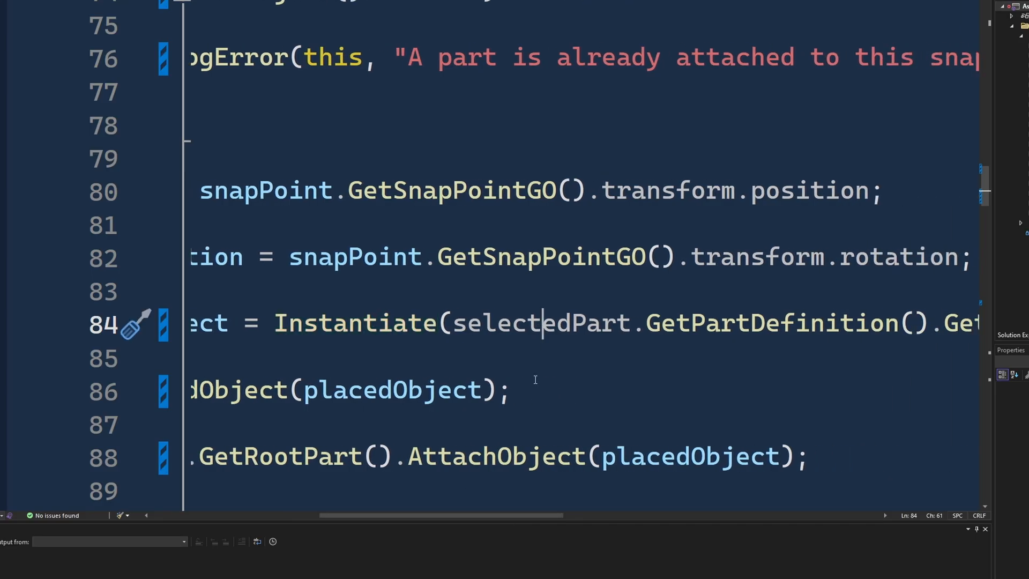
scroll(right, 3)
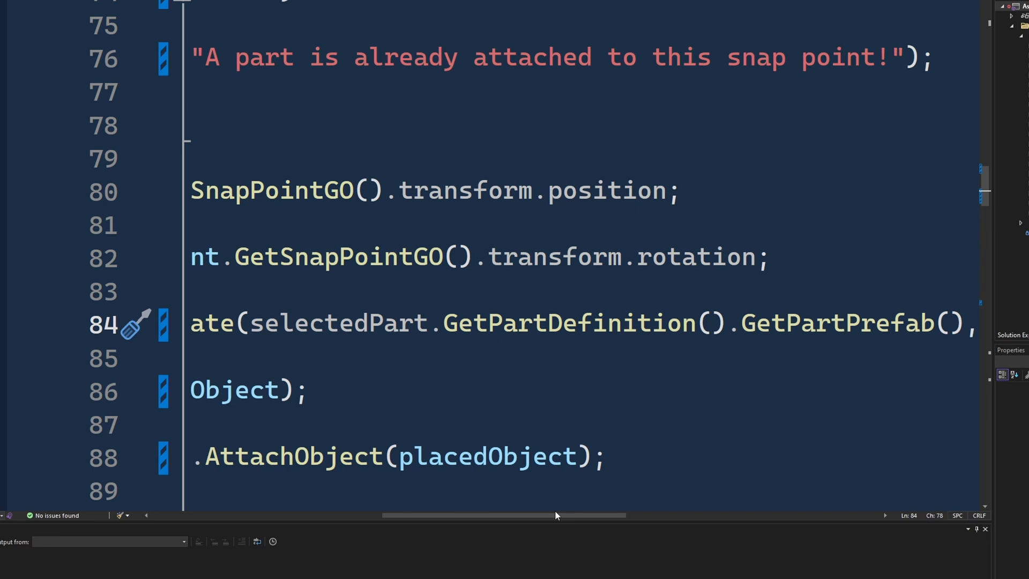
scroll(right, 3)
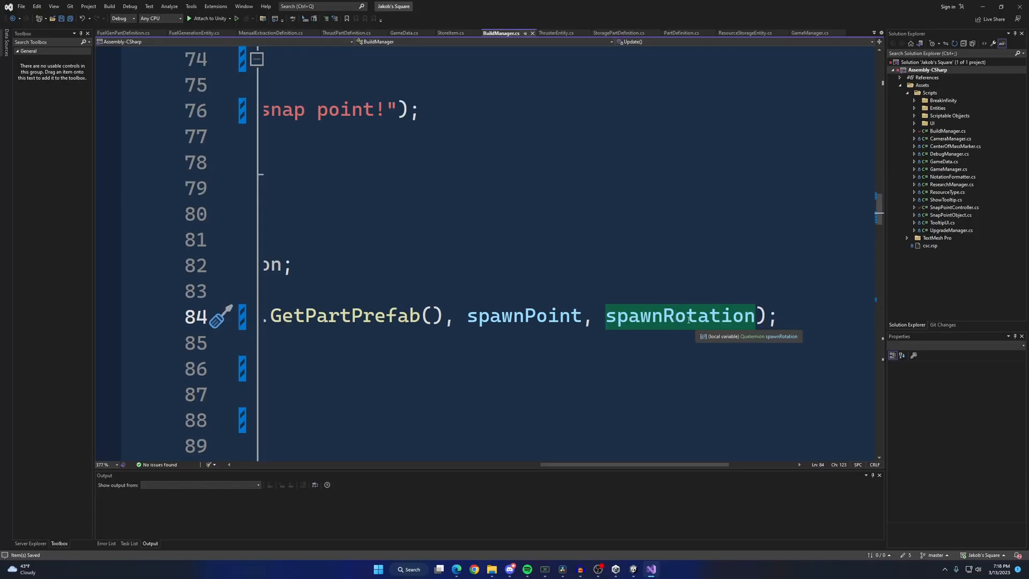
text(hitSPC.);)
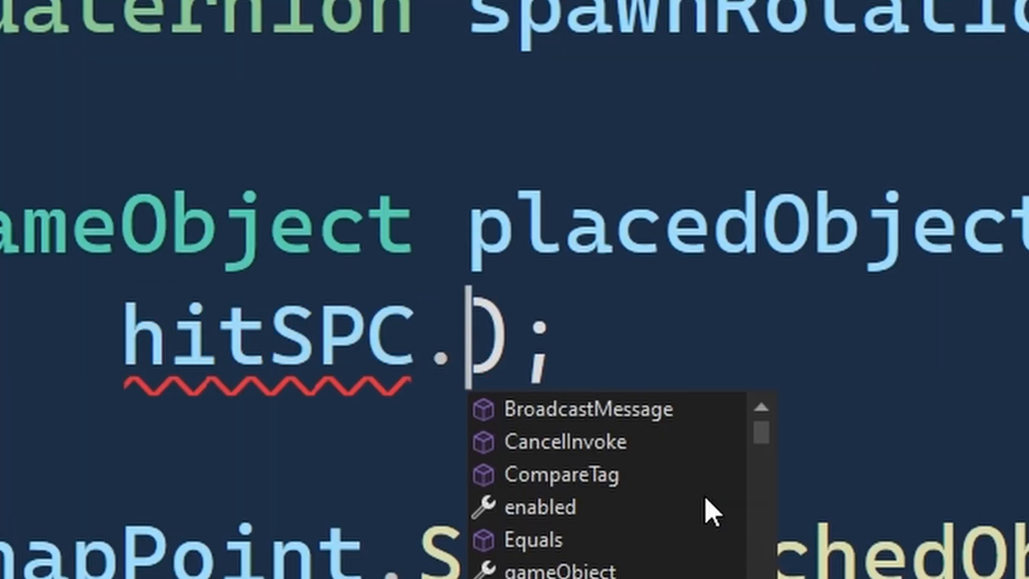
text(transform)
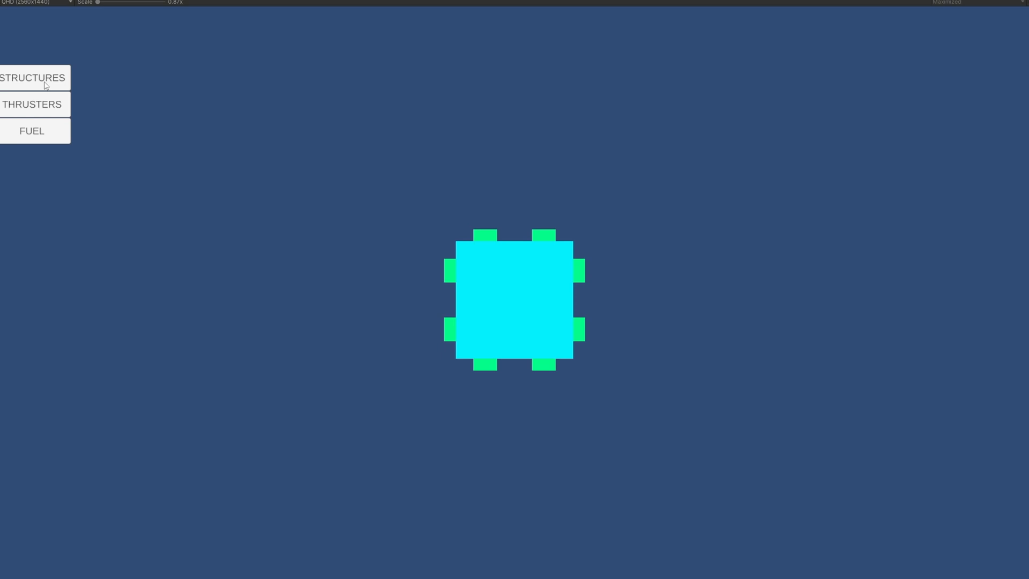
Step: Choose Rectangle from STRUCTURES and attach it below the cyan core square
click(34, 77)
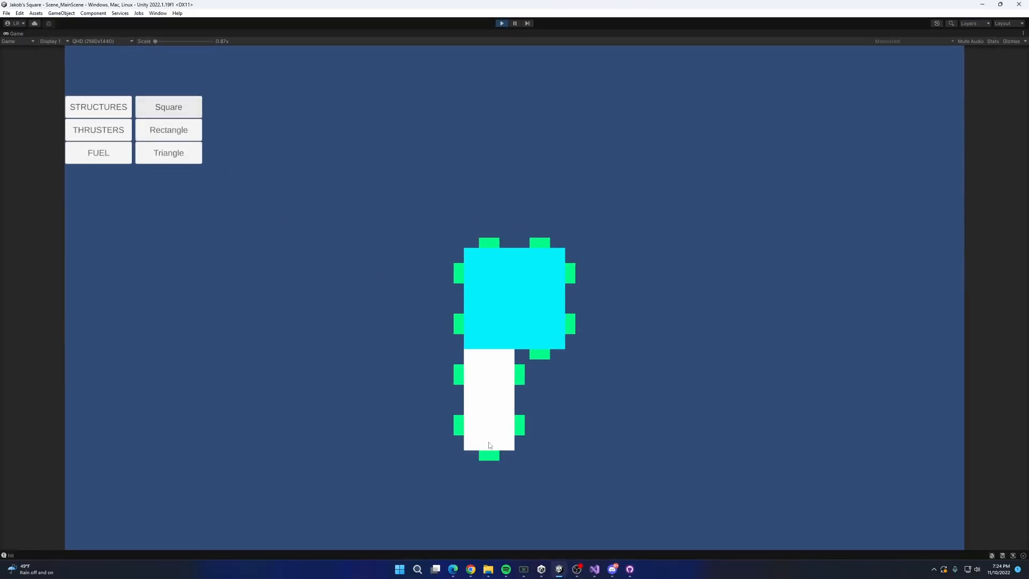
click(97, 130)
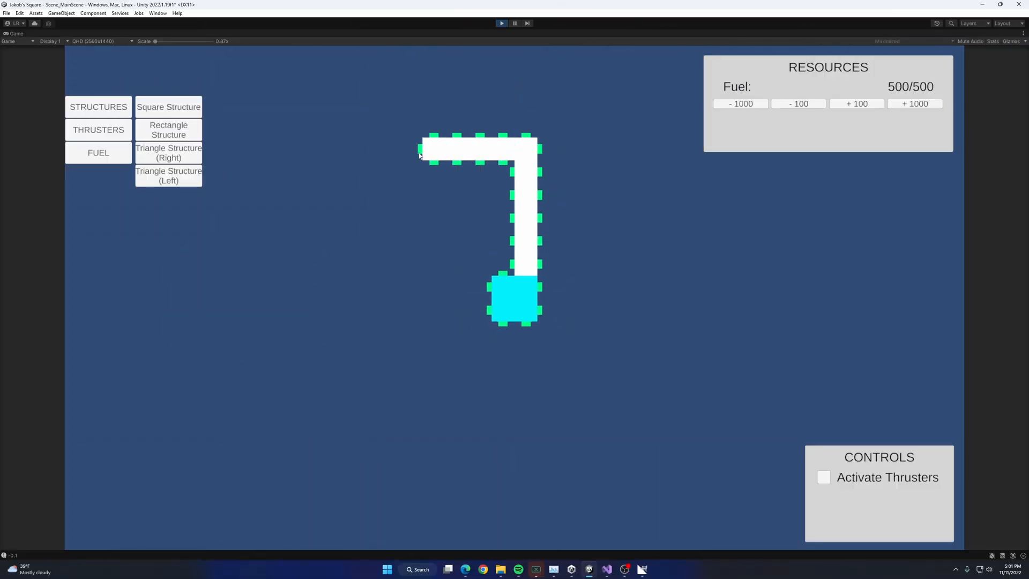
Step: Extend the arm with another rectangle structure at the next snap point
click(824, 477)
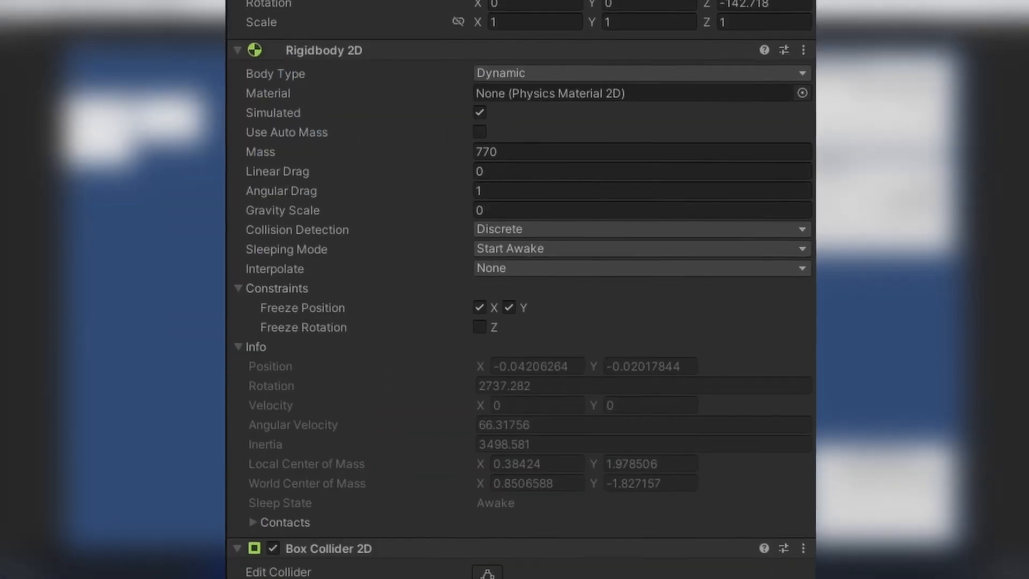
Step: Run the game and watch the station's Rigidbody 2D values while it spins
click(501, 22)
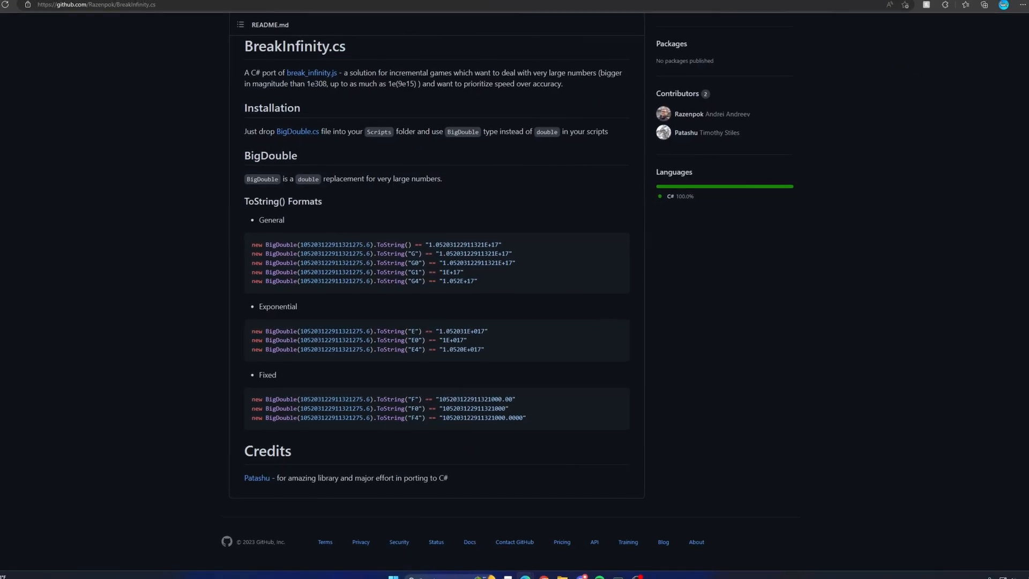
Step: Scroll through the BreakInfinity.cs README on the BigDouble type
scroll(up, 3)
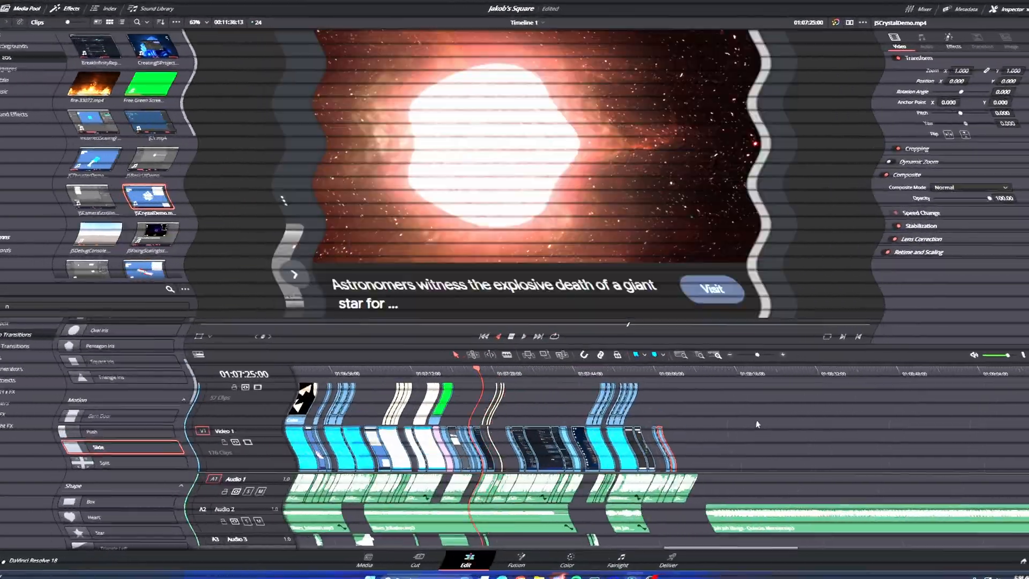
Step: Bring up the Edit page with Timeline 1 showing its clips, transitions and audio tracks
click(523, 341)
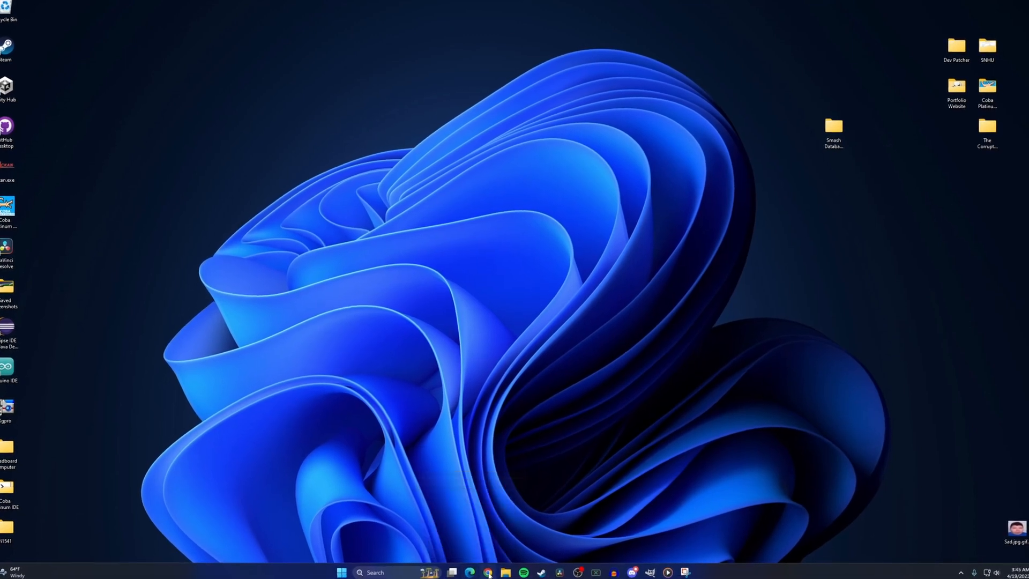
Step: Clear all program windows so the bare Windows desktop is visible
click(489, 573)
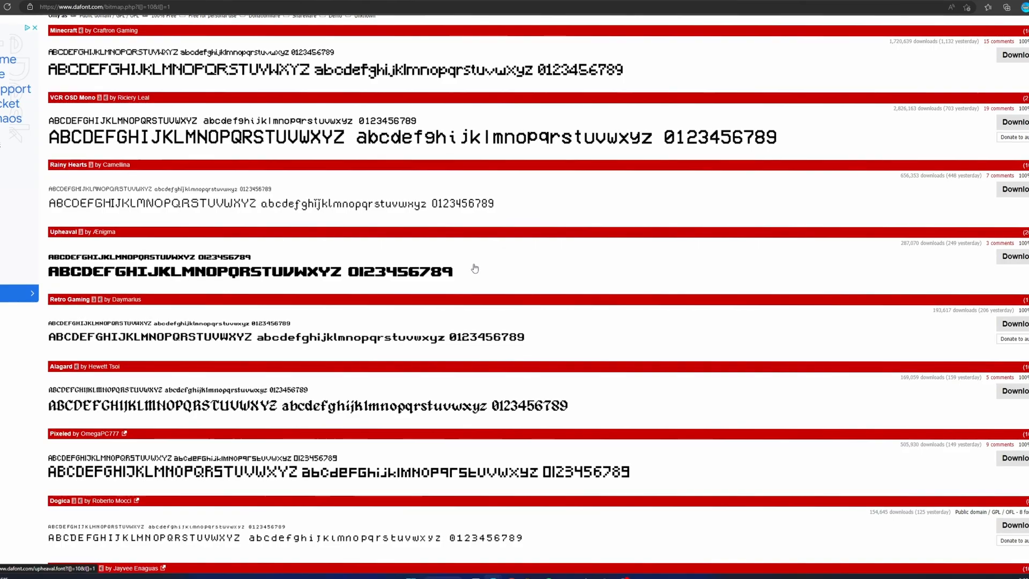
Step: Scroll down the Bitmap font list past Minecraft, VCR OSD Mono and Pixeled
scroll(down, 3)
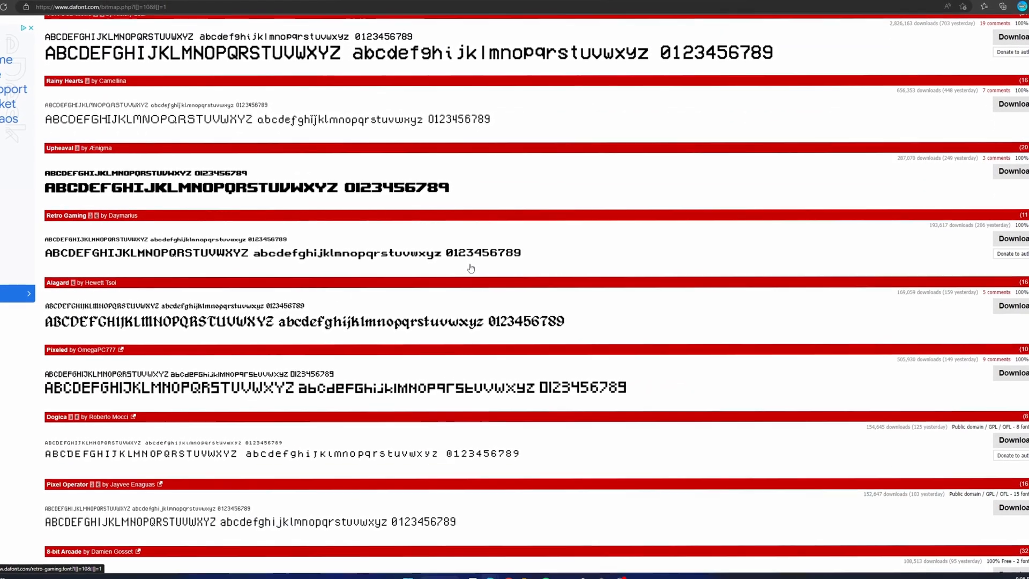
scroll(down, 3)
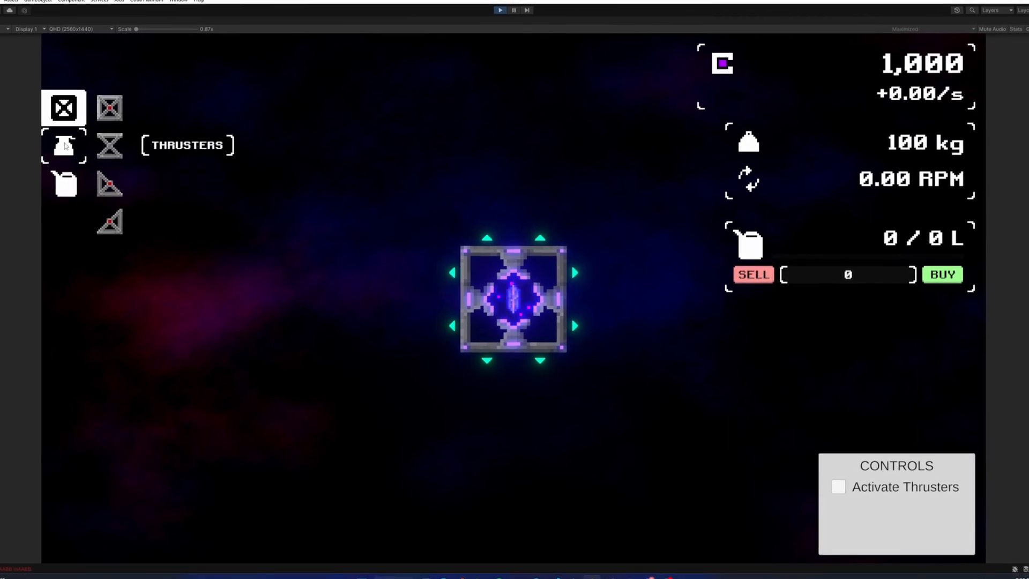
Step: Start Play mode to show the pixel-art crystal core, icon build menu and pixel-font HUD
click(66, 182)
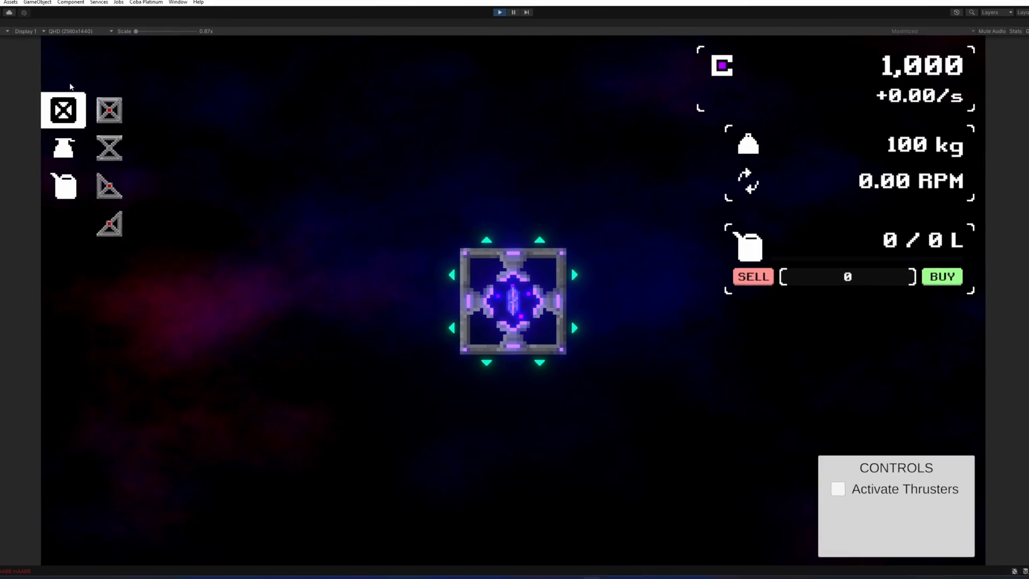
mouse_move(109, 106)
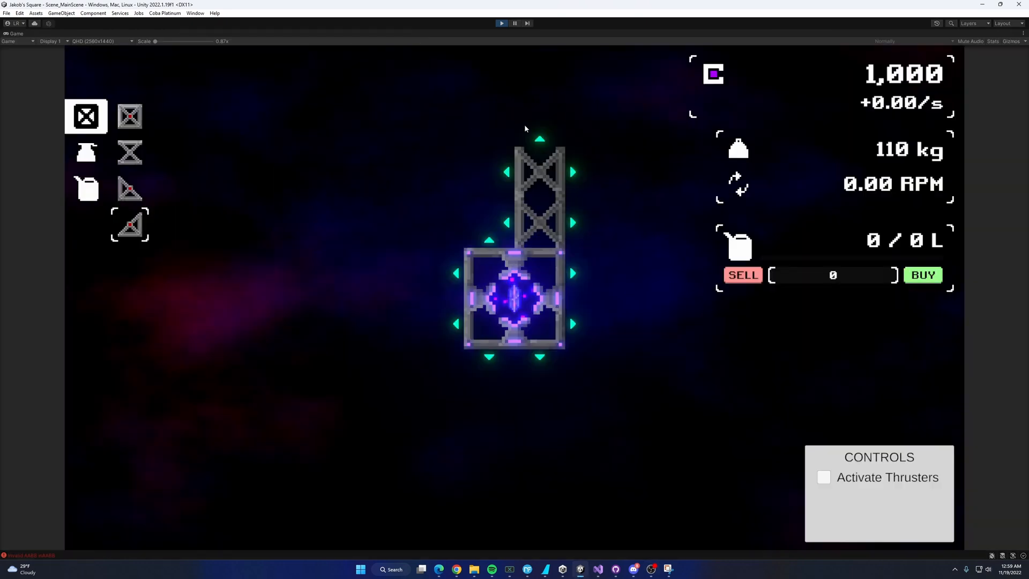
Step: Stack truss pieces and fuel tanks on the station, then leave Unity for the next window
click(824, 477)
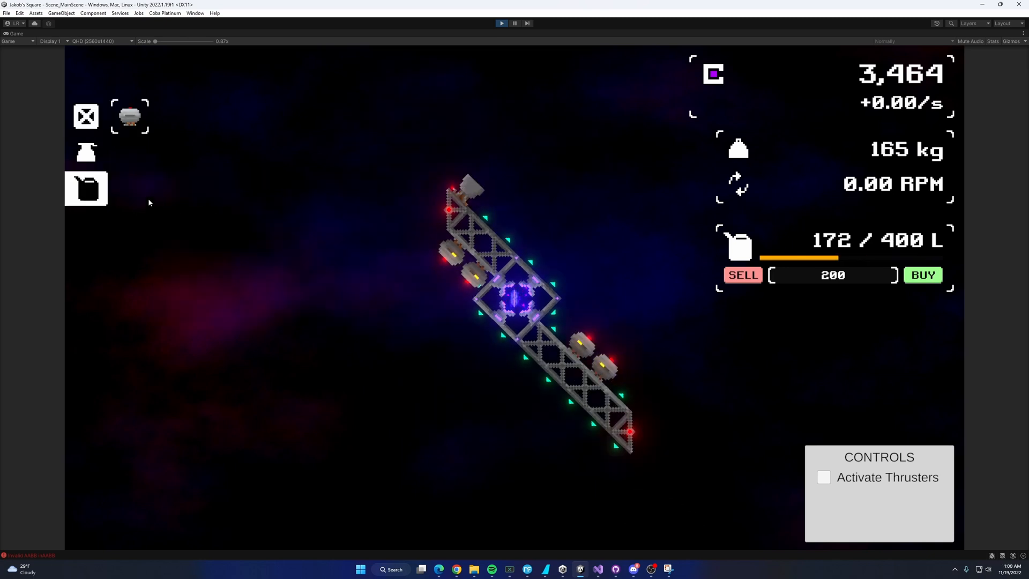
click(823, 477)
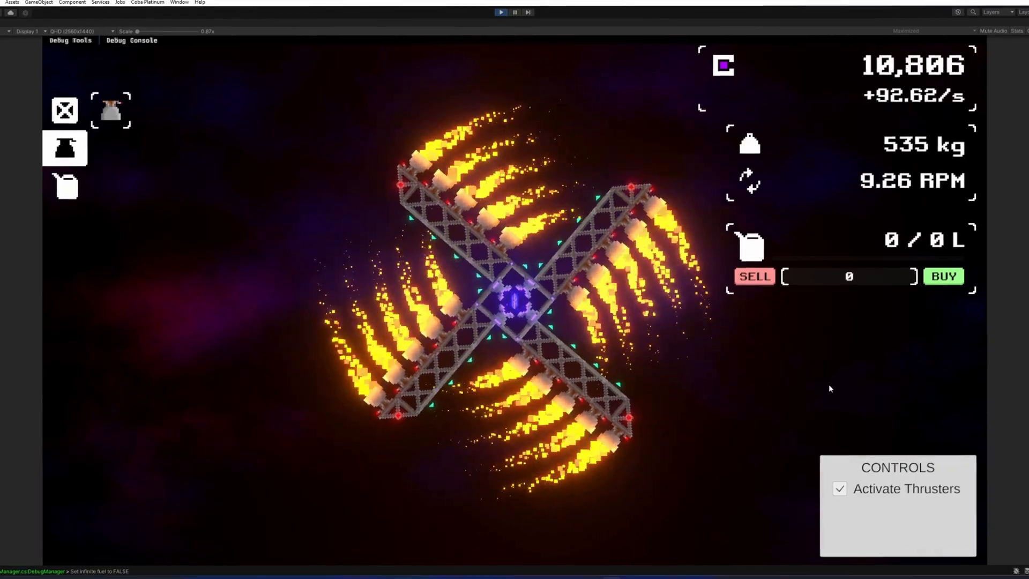
key(alt+tab)
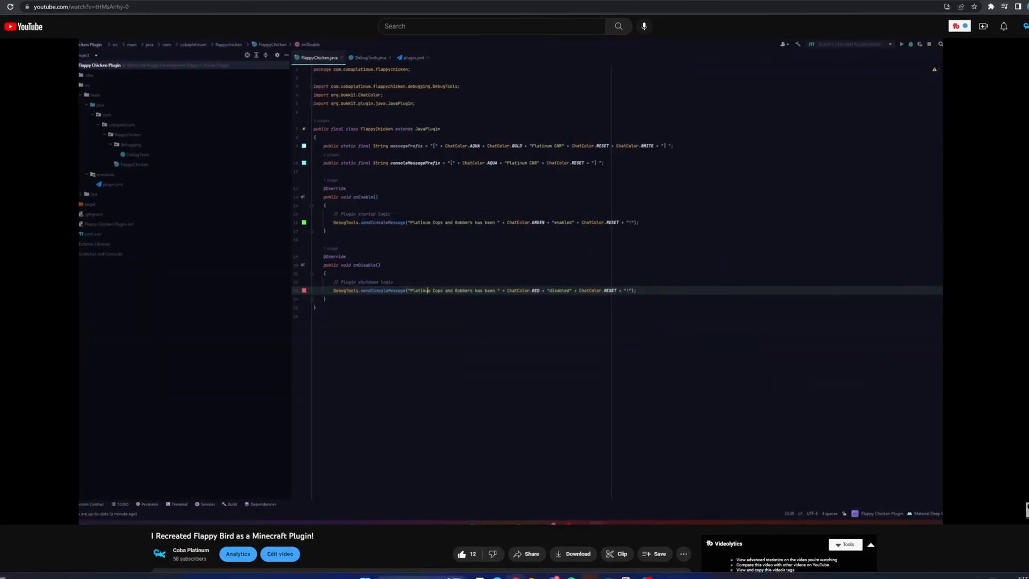